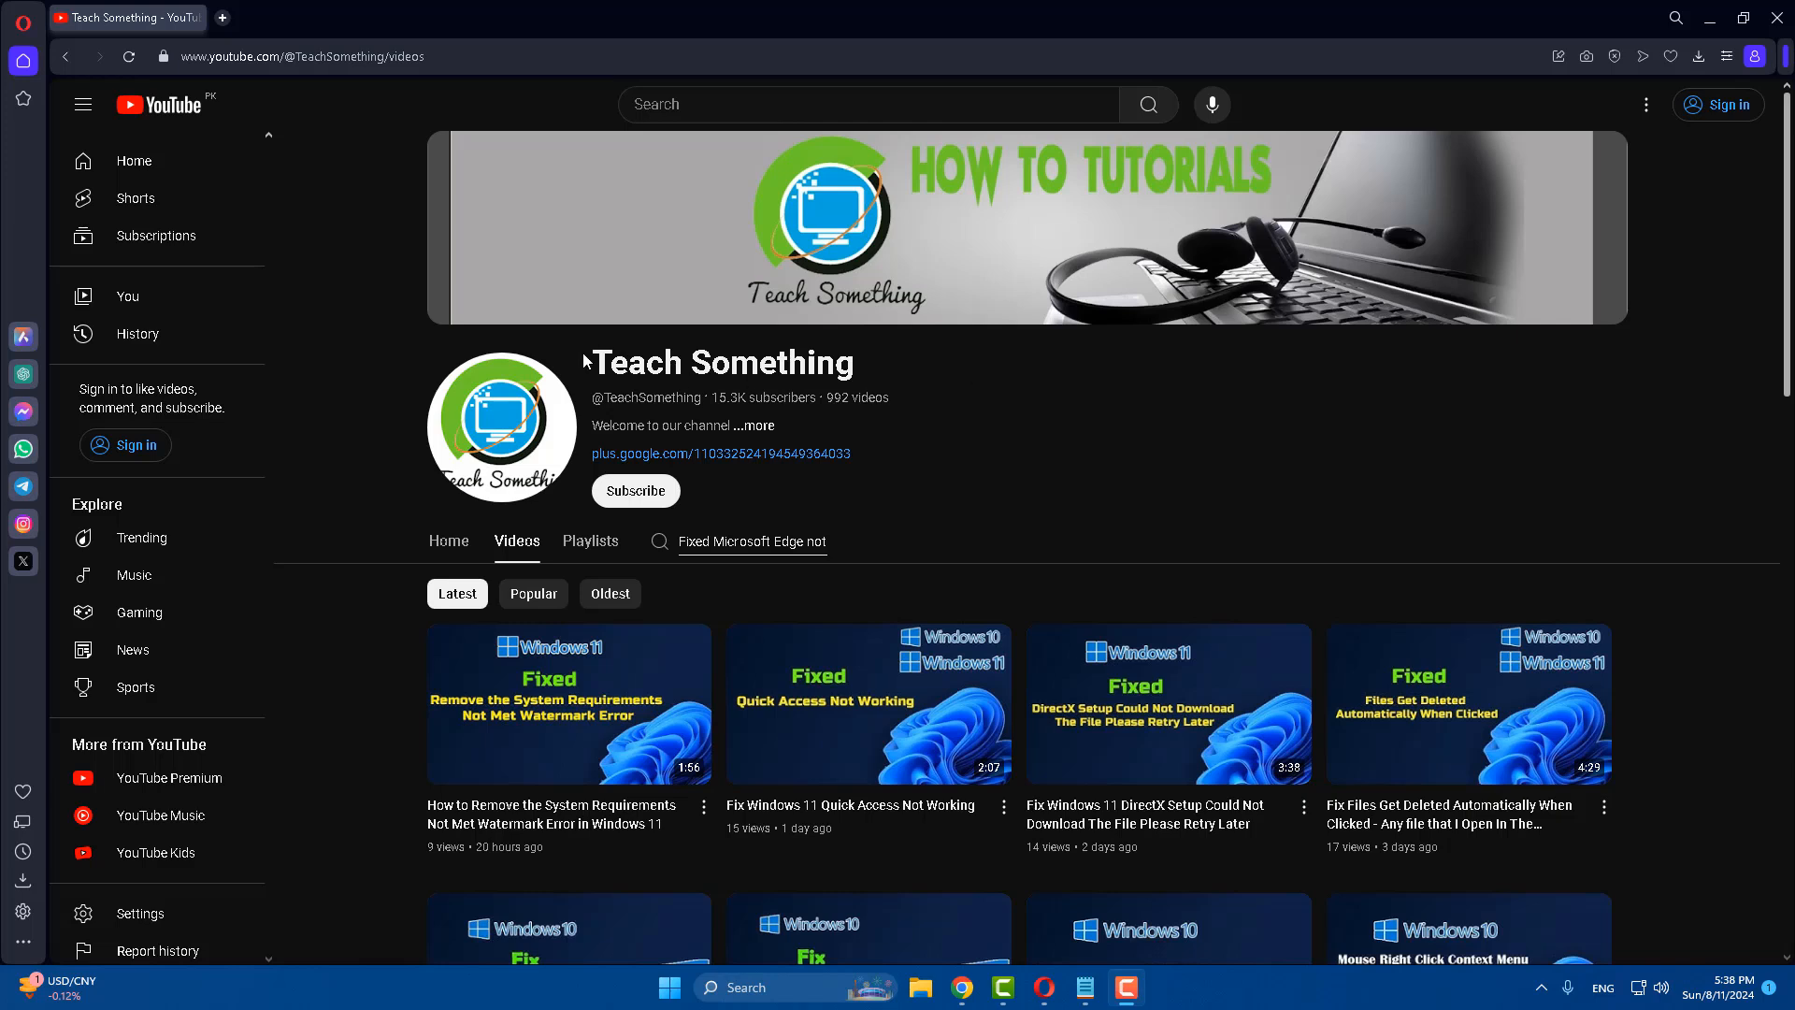
pyautogui.moveTo(1083, 988)
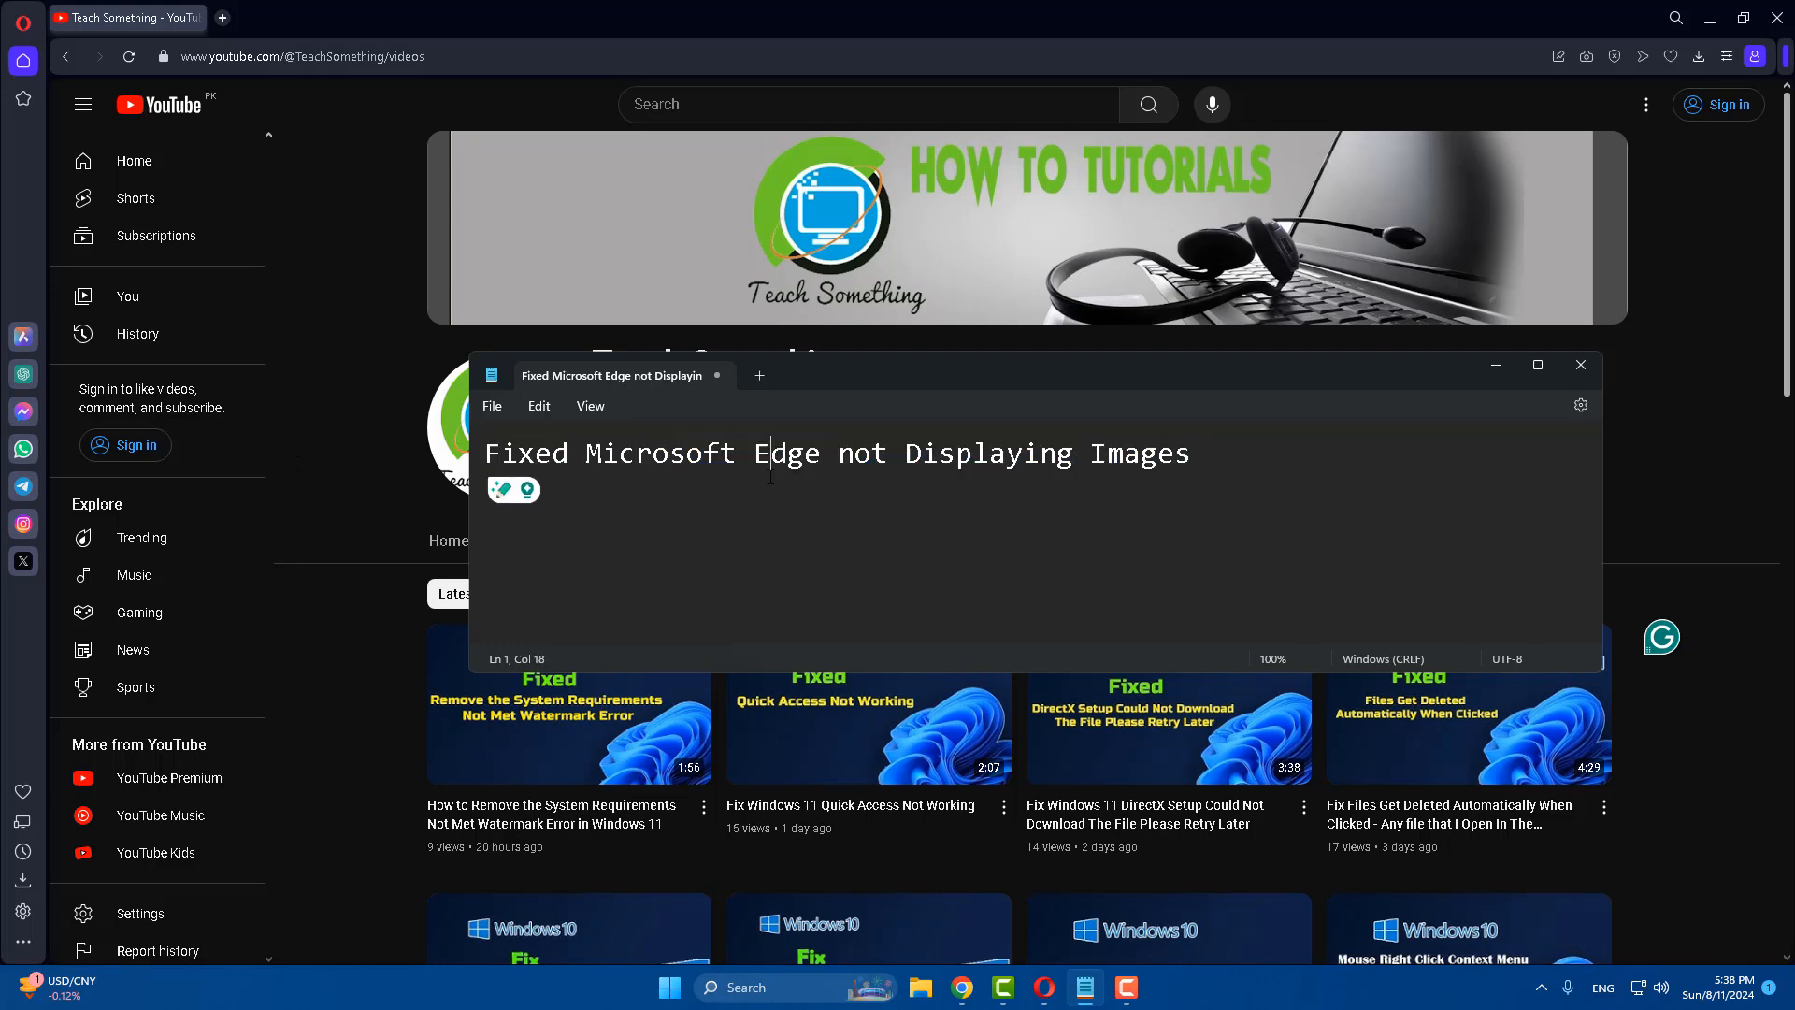
# Step: Close the notes window and launch Microsoft Edge from Start by searching 'edge'
pyautogui.click(1580, 364)
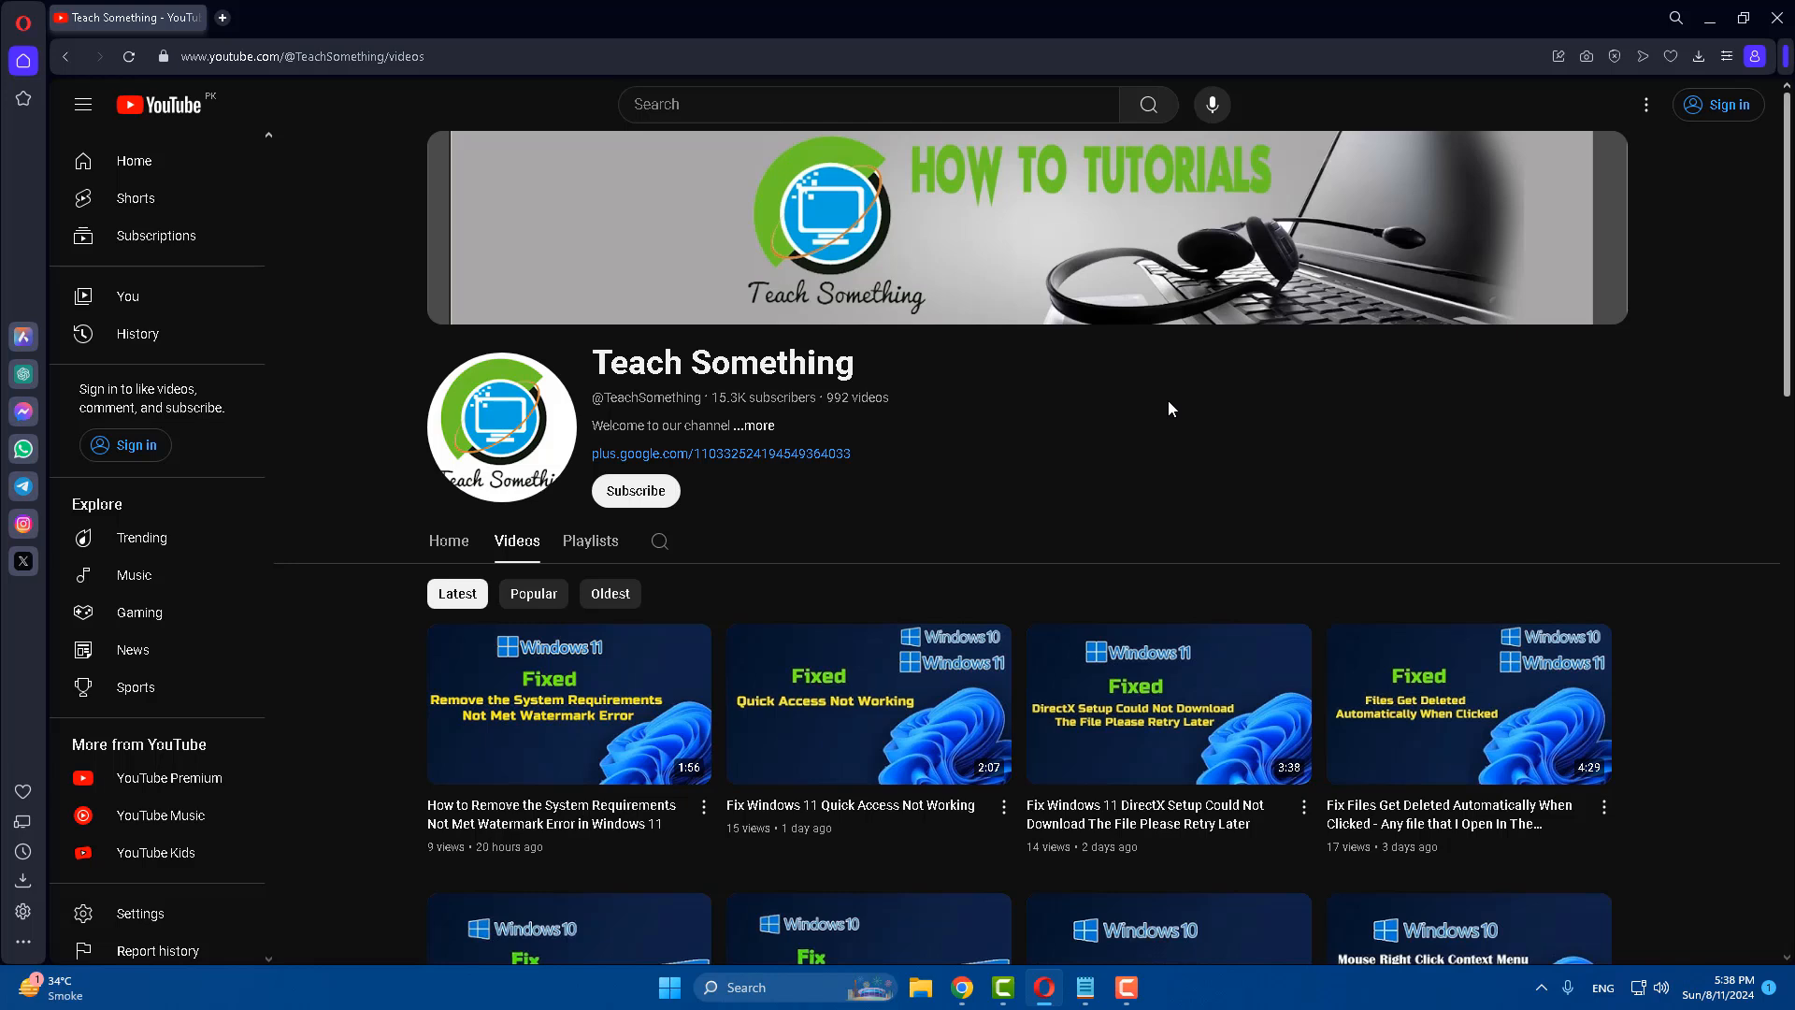
pyautogui.moveTo(636, 492)
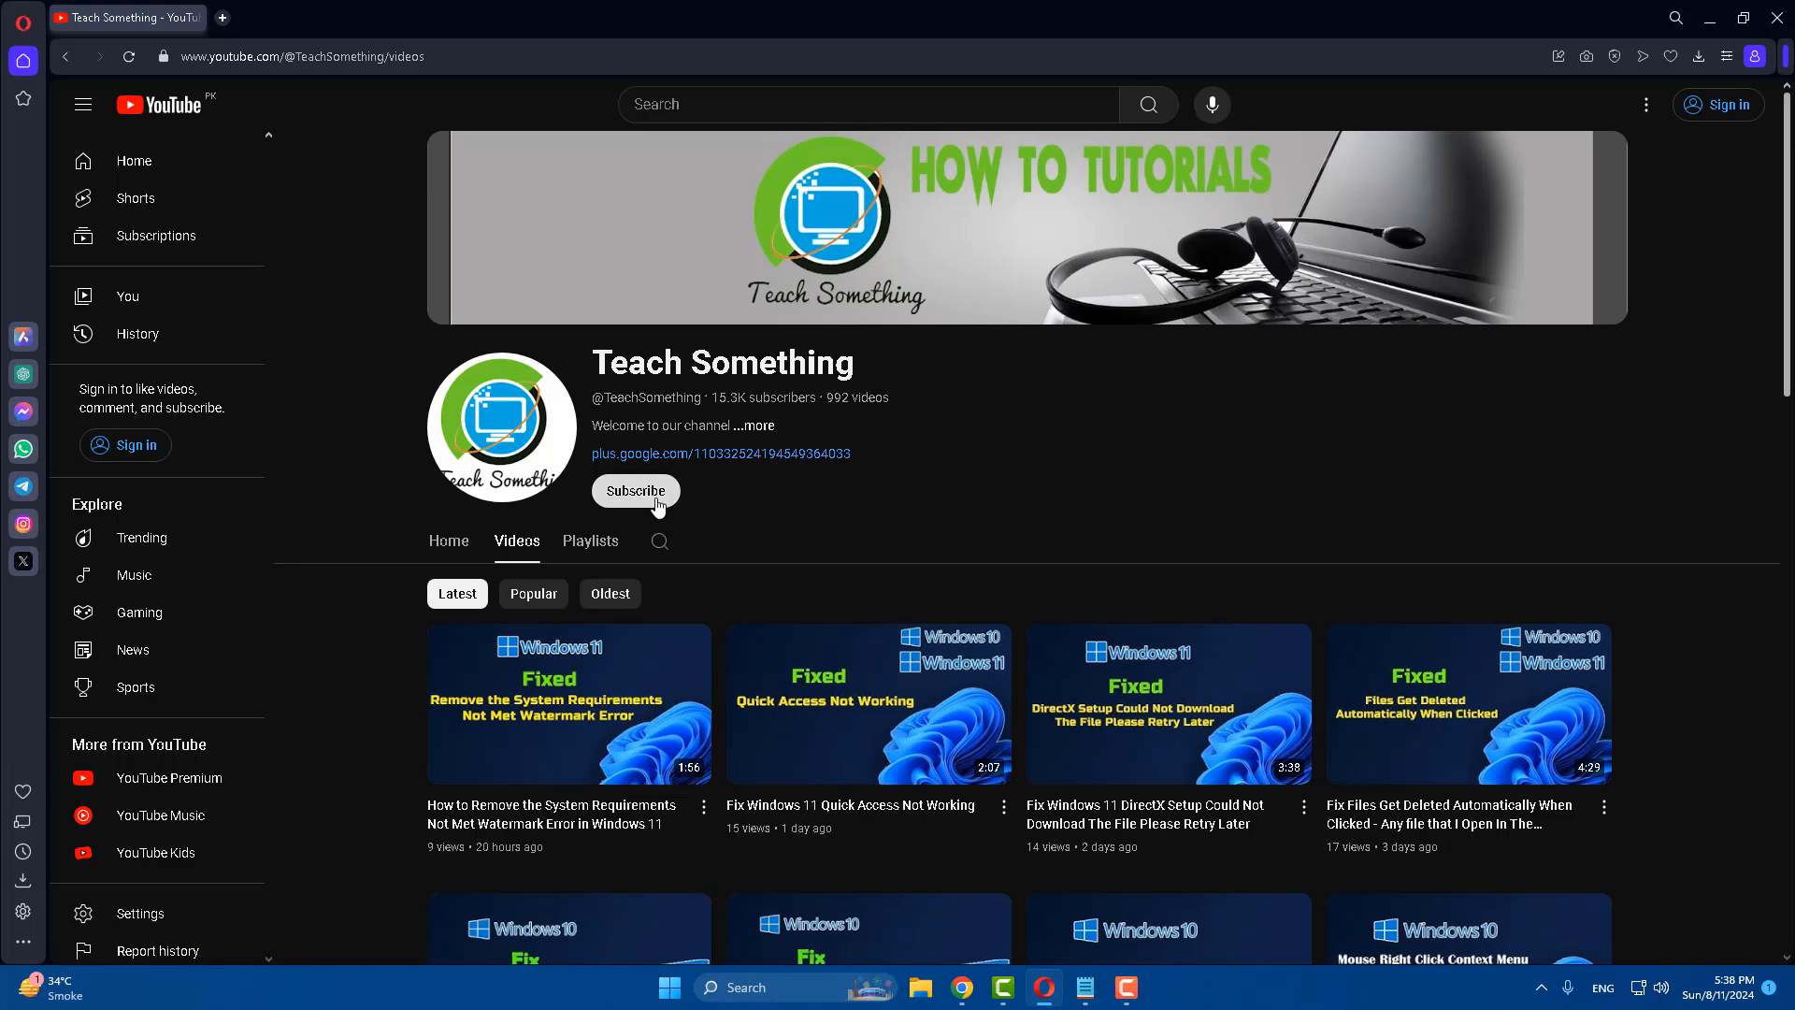
pyautogui.moveTo(1053, 473)
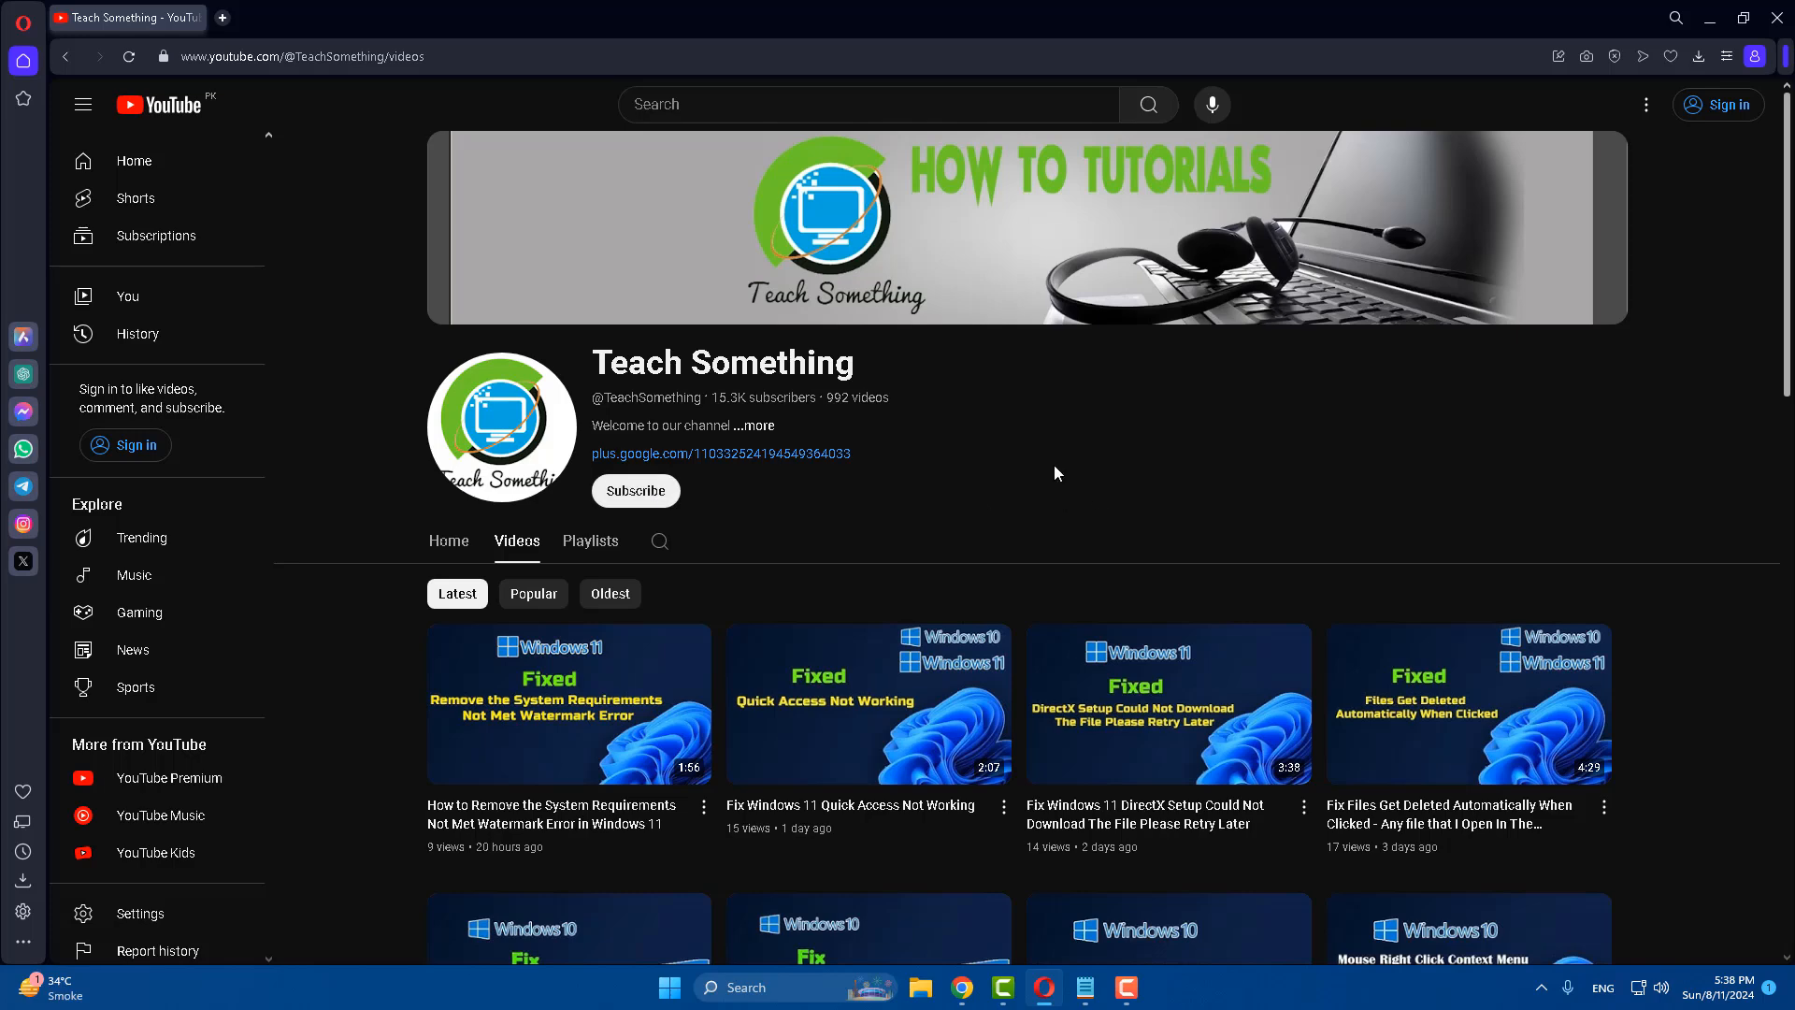
pyautogui.click(670, 988)
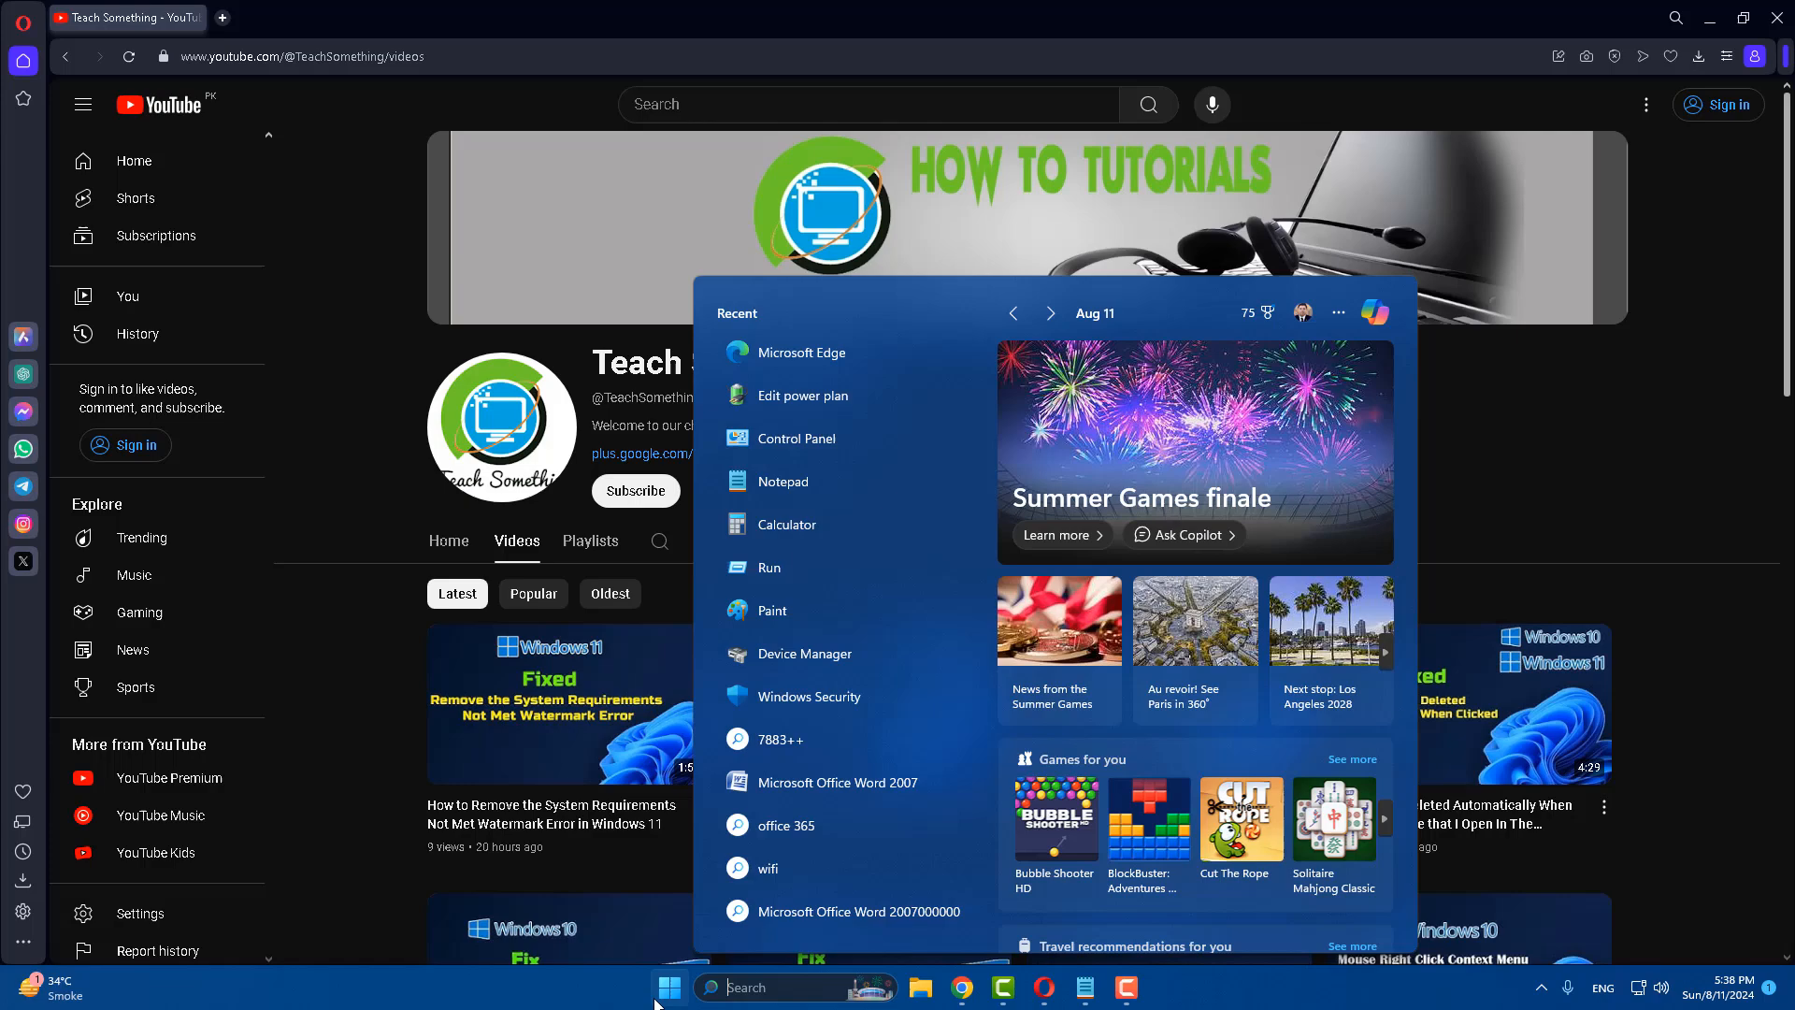
pyautogui.write('edge')
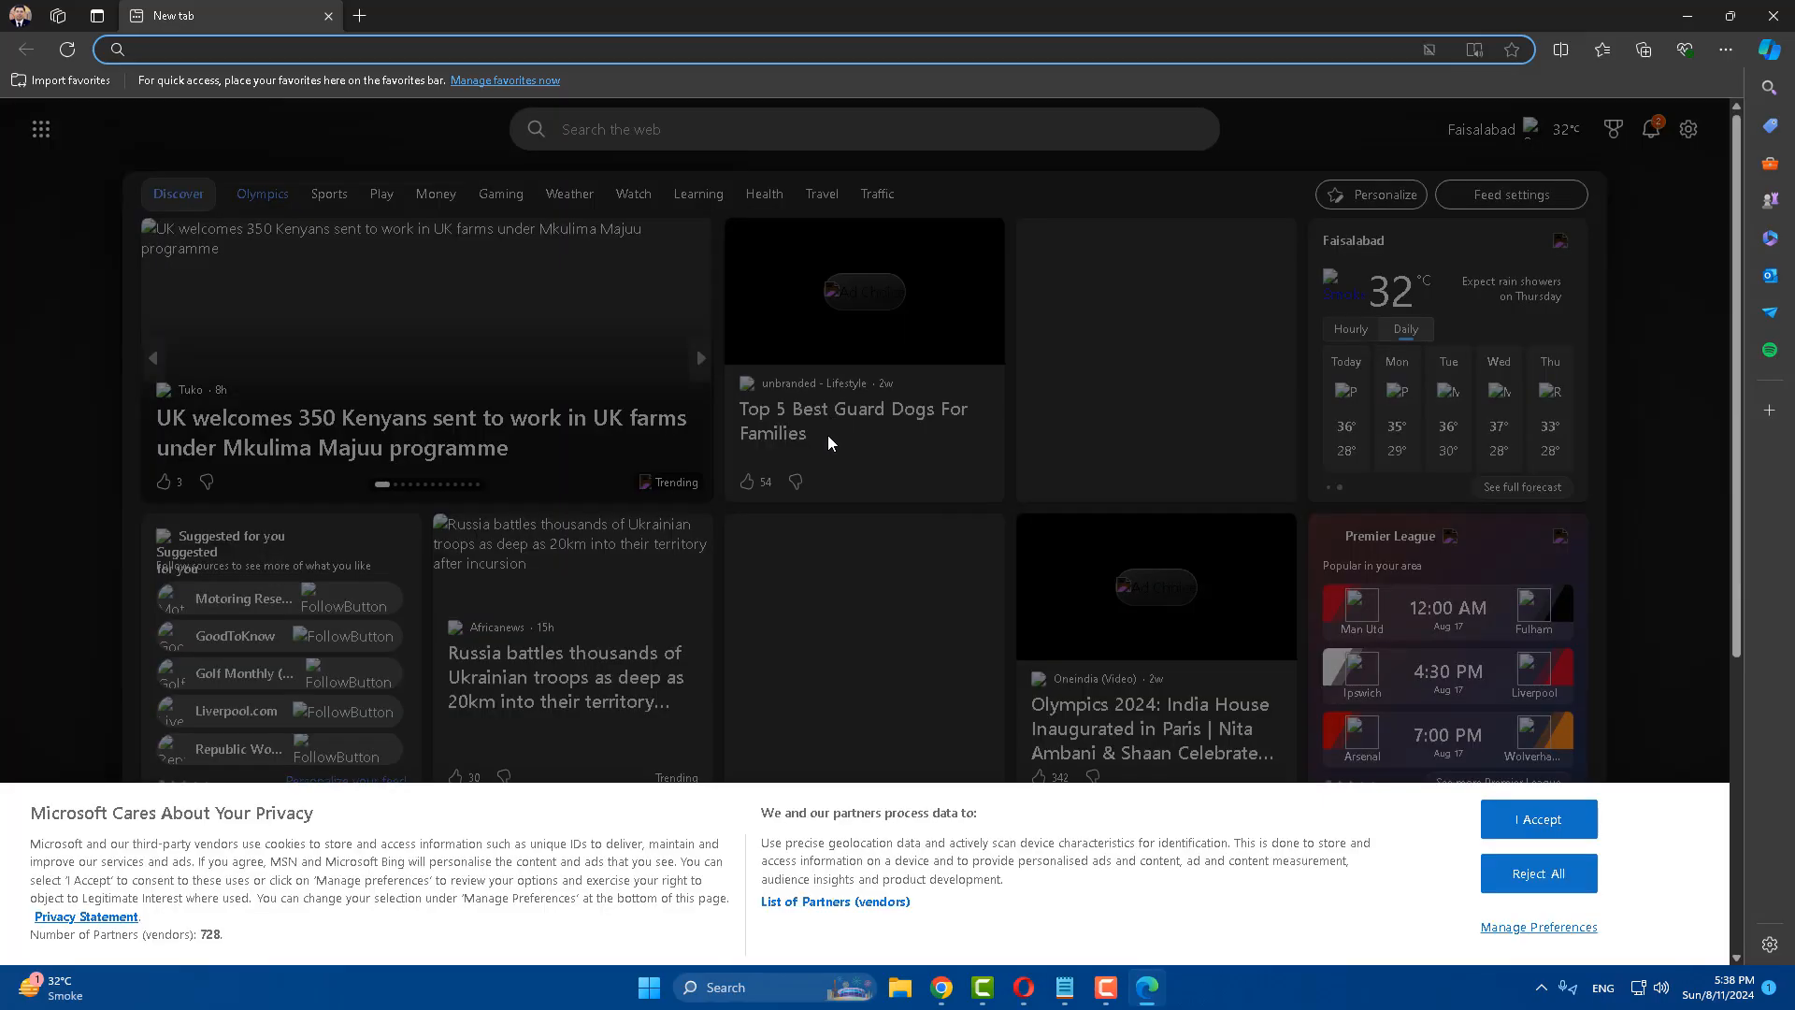
# Step: Search Bing for 'tree' and show its image results, which appear as plain coloured blocks
pyautogui.click(359, 14)
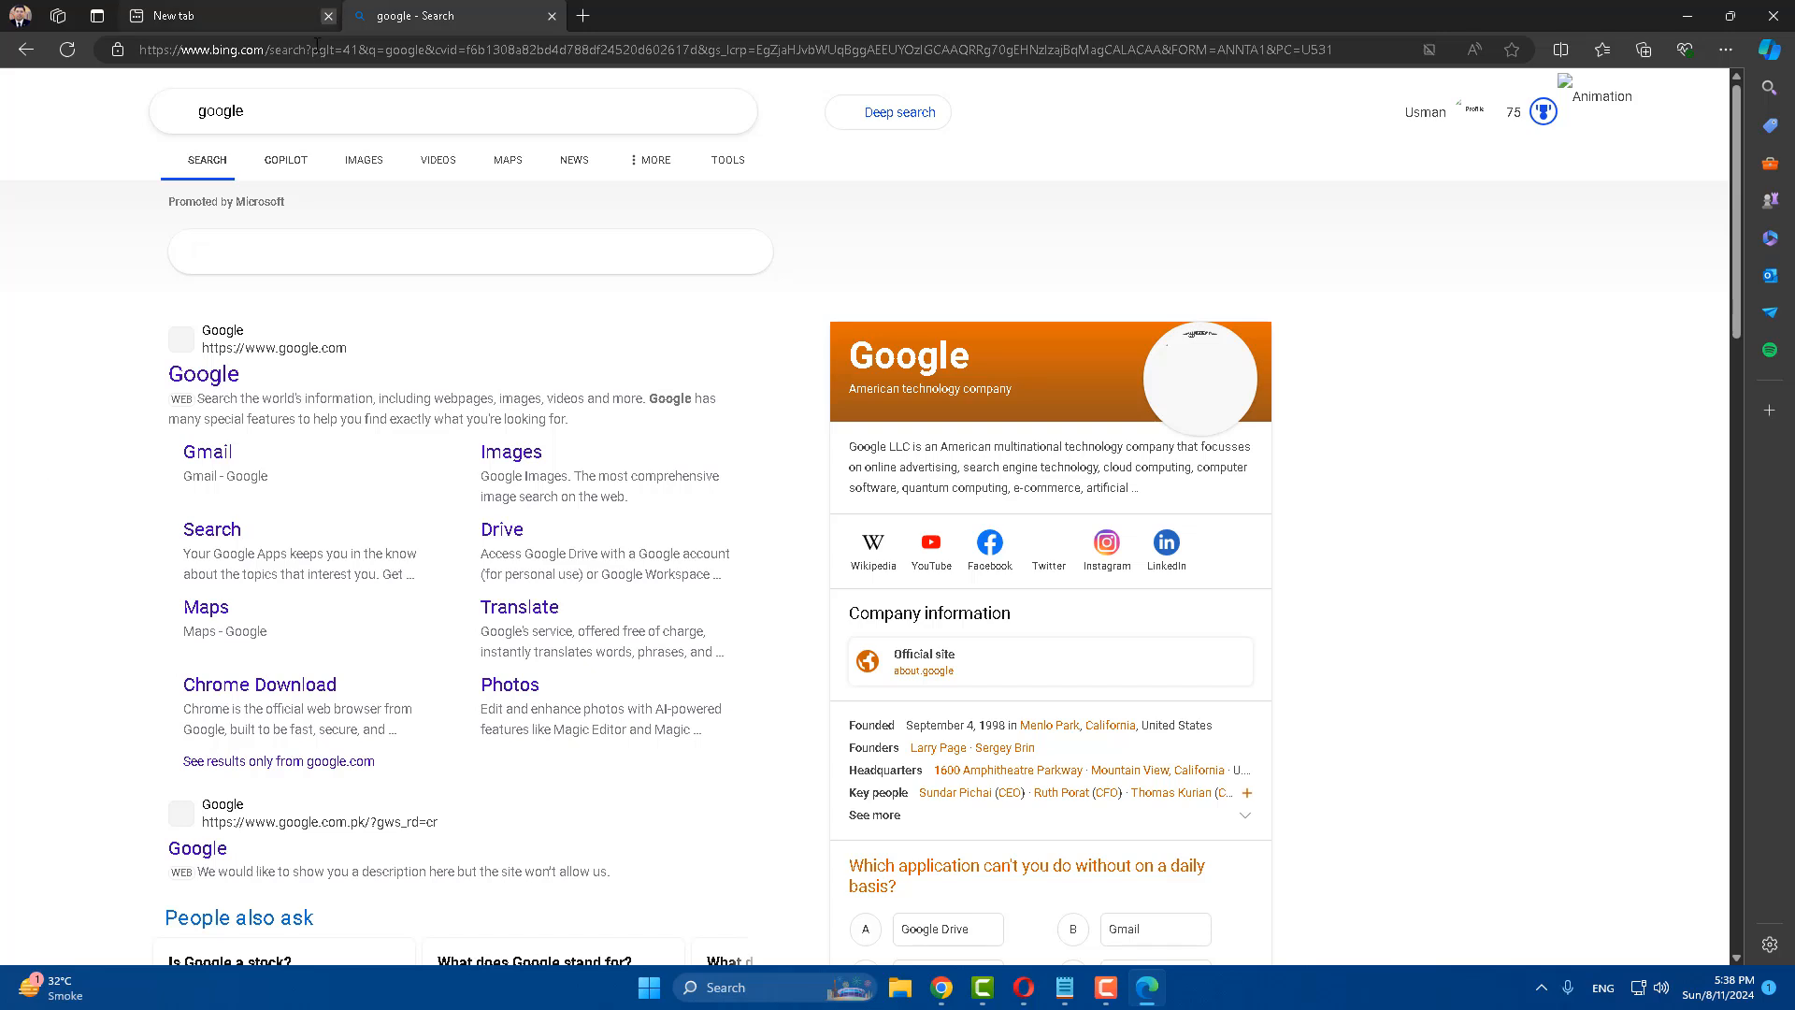
pyautogui.write('tree')
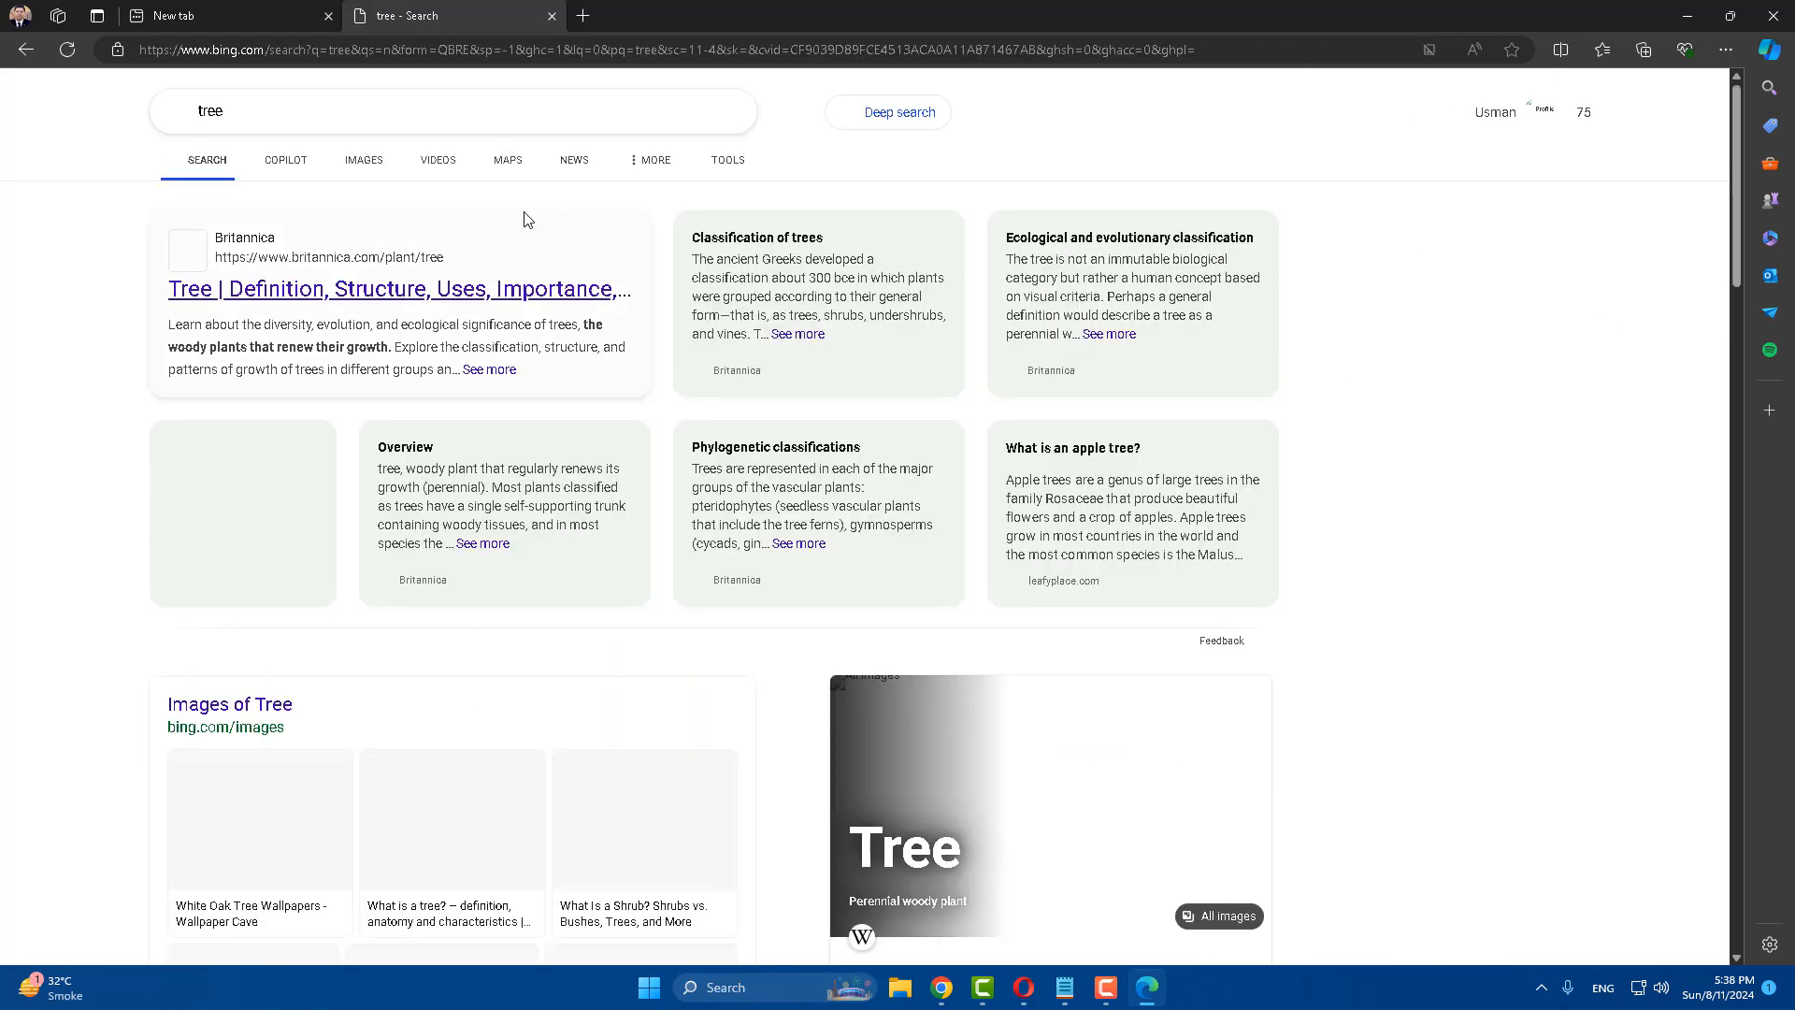
pyautogui.click(1217, 916)
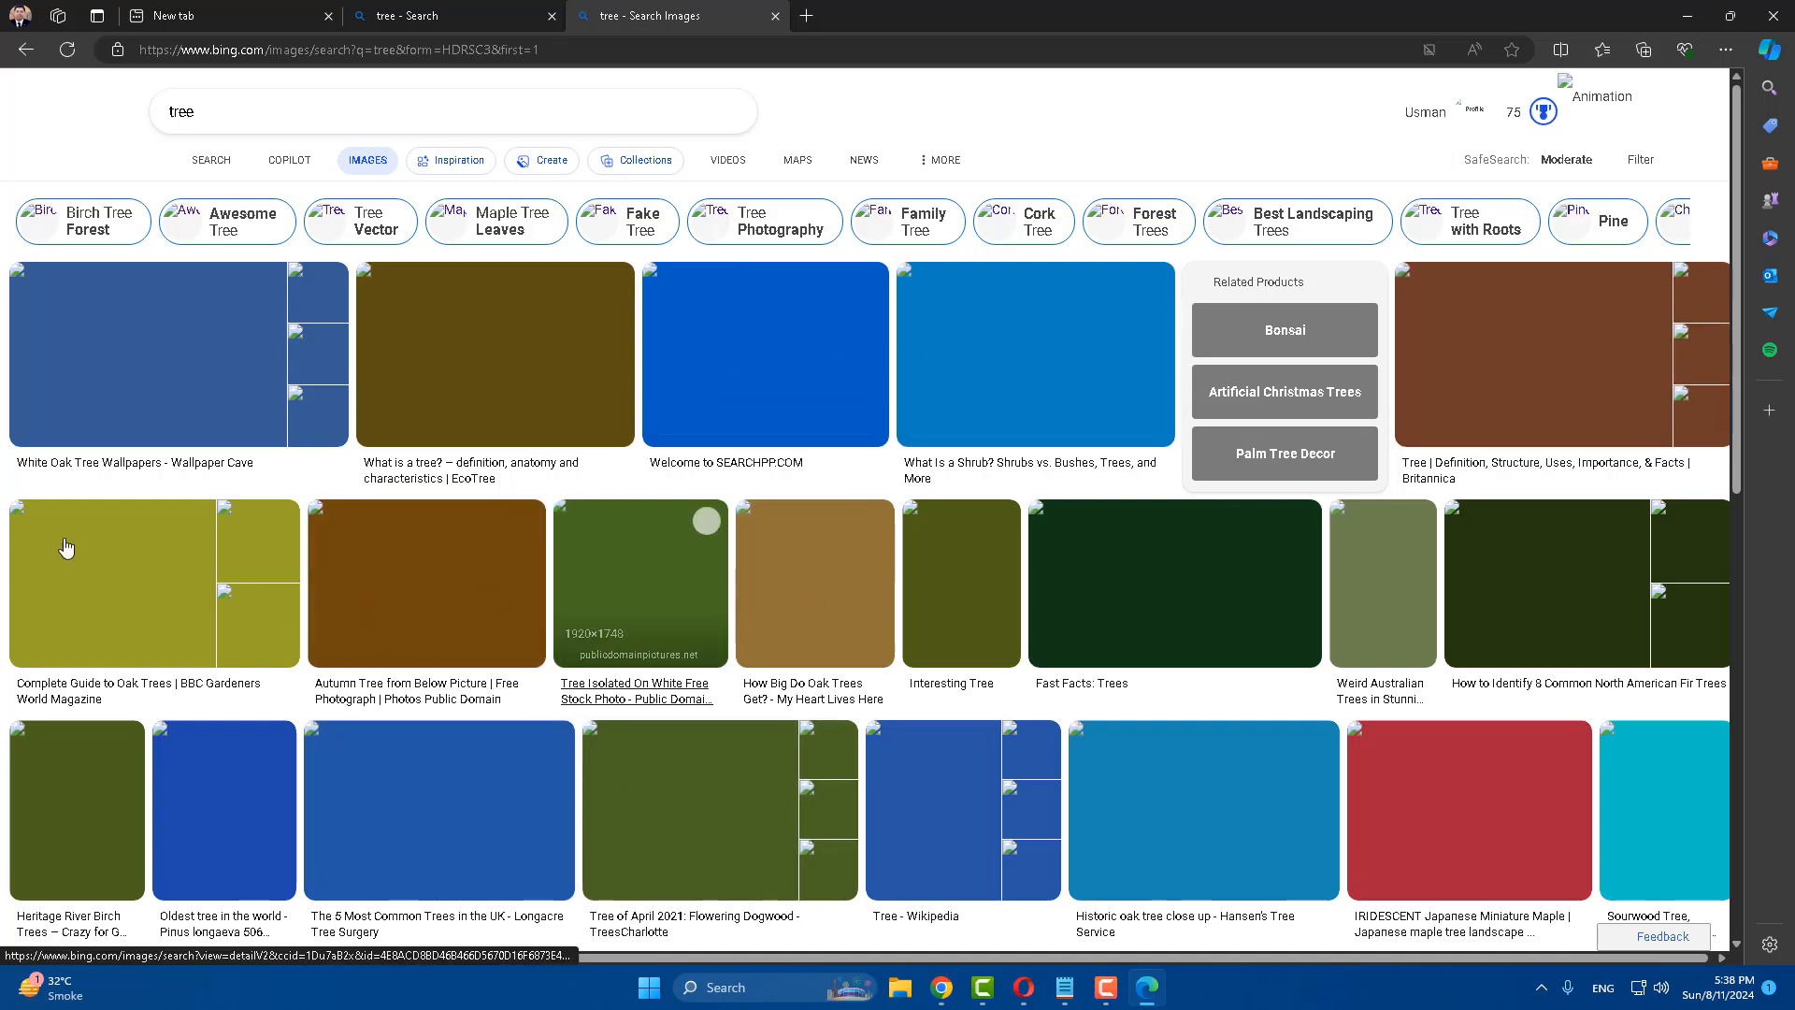
pyautogui.click(1727, 49)
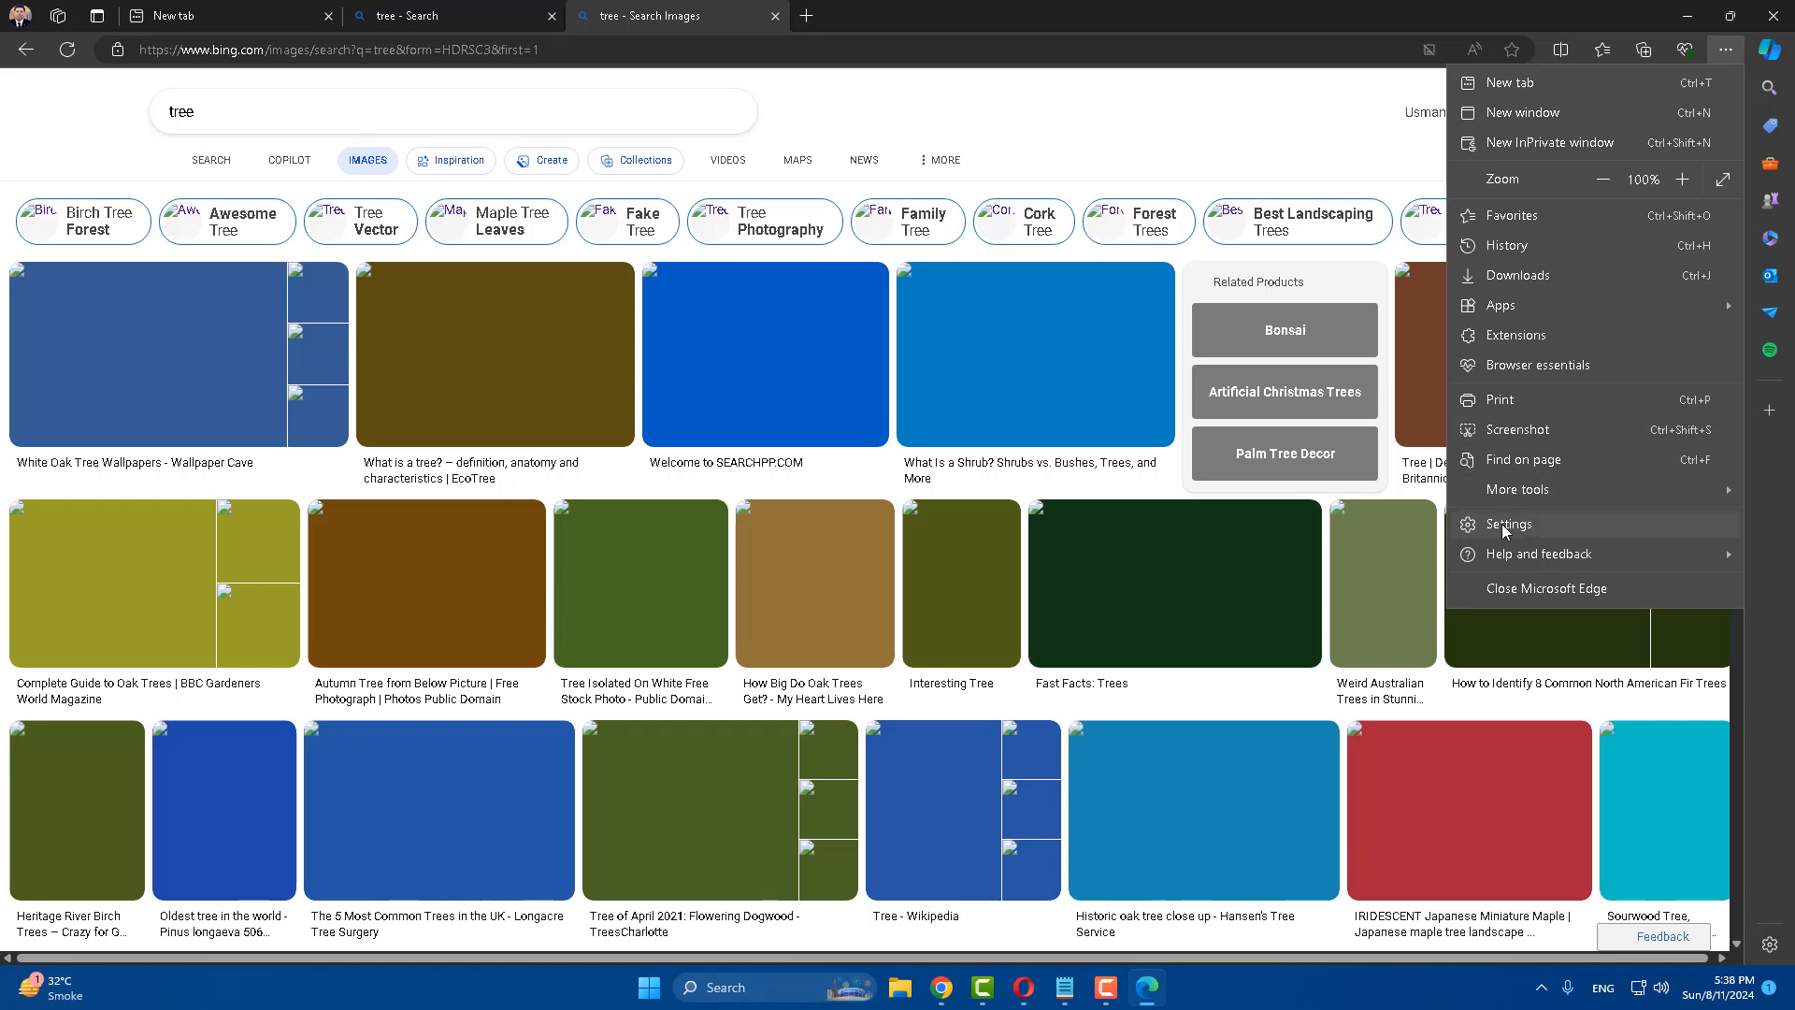
# Step: Go to Edge Settings > Cookies and site permissions and scroll to the Images permission
pyautogui.click(1509, 523)
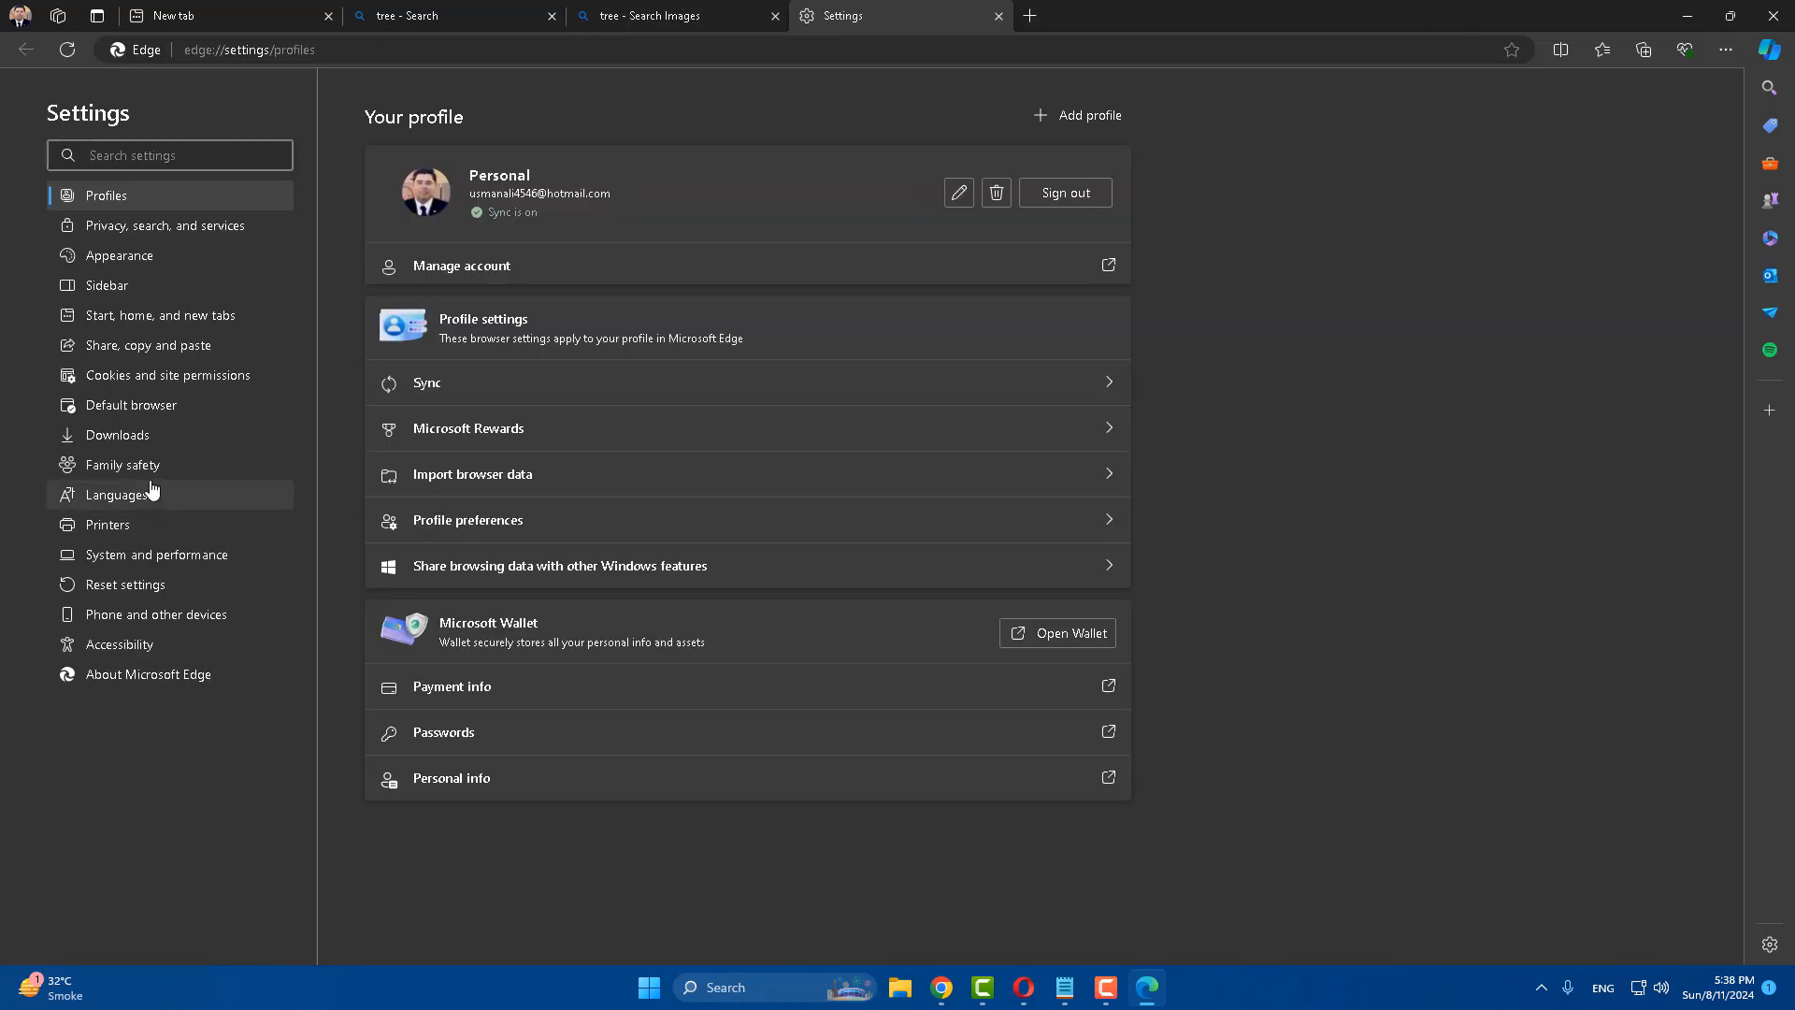
pyautogui.click(166, 374)
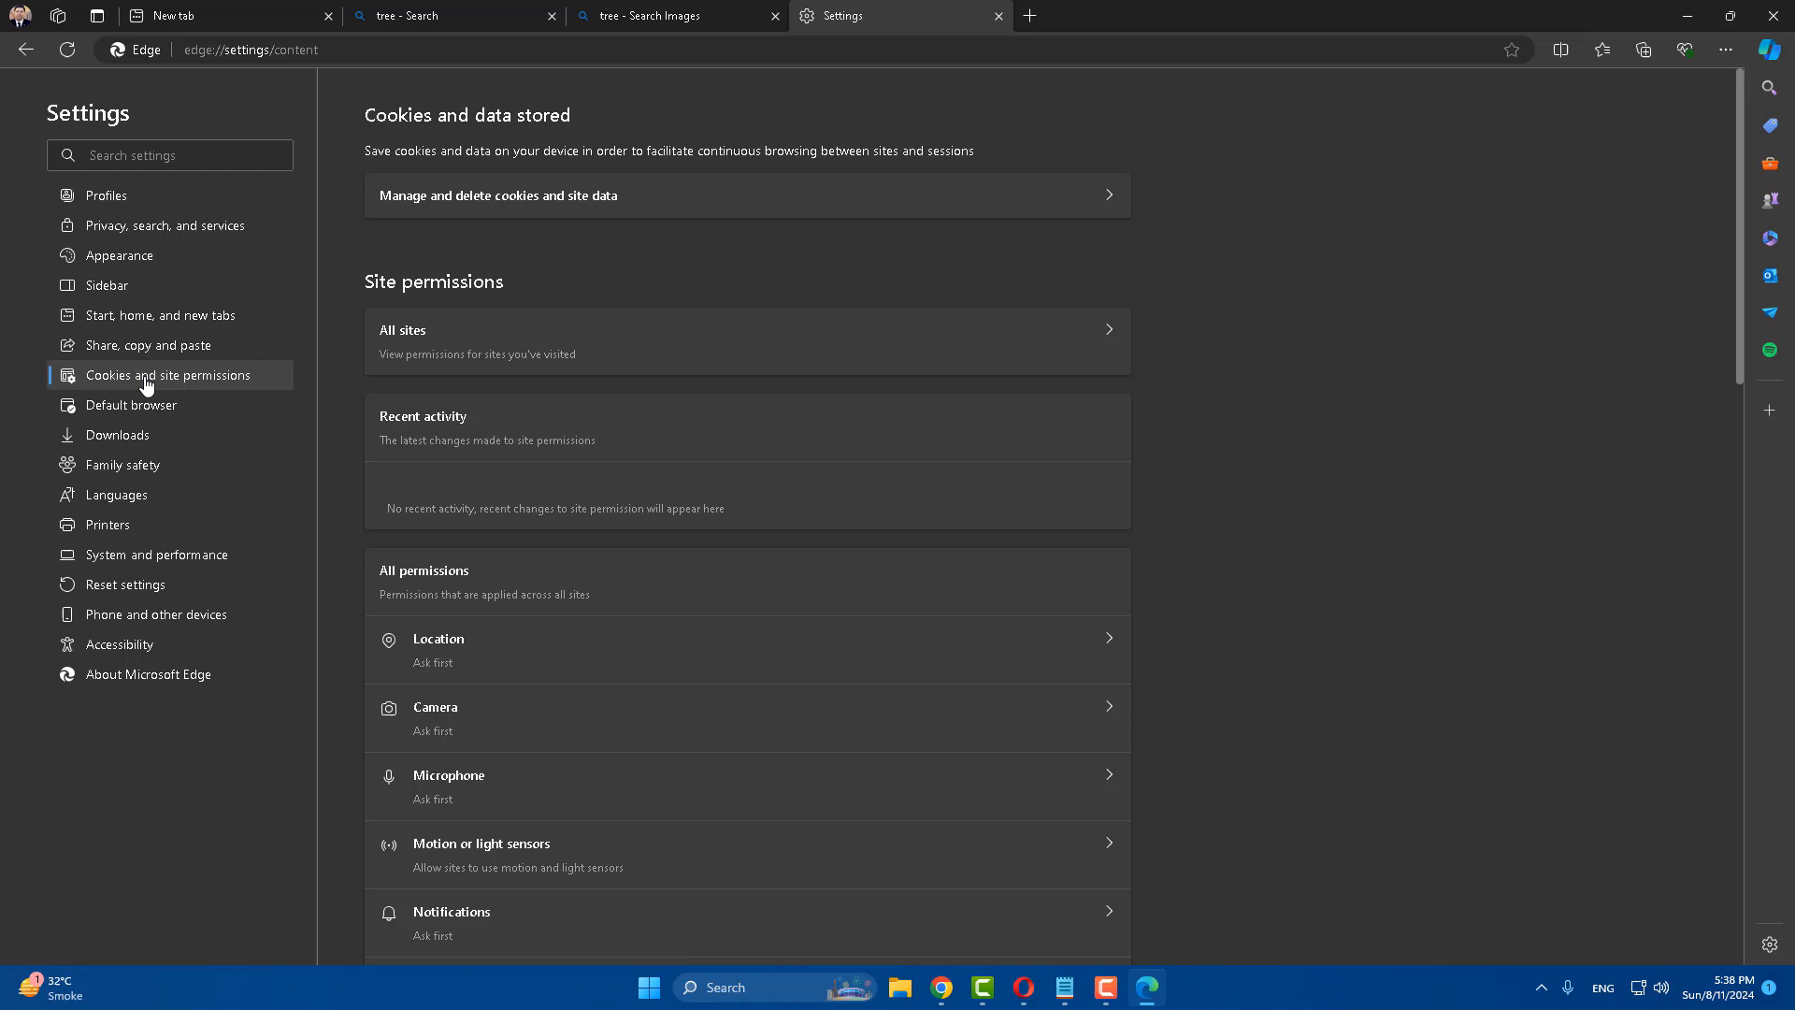
pyautogui.scroll(-3)
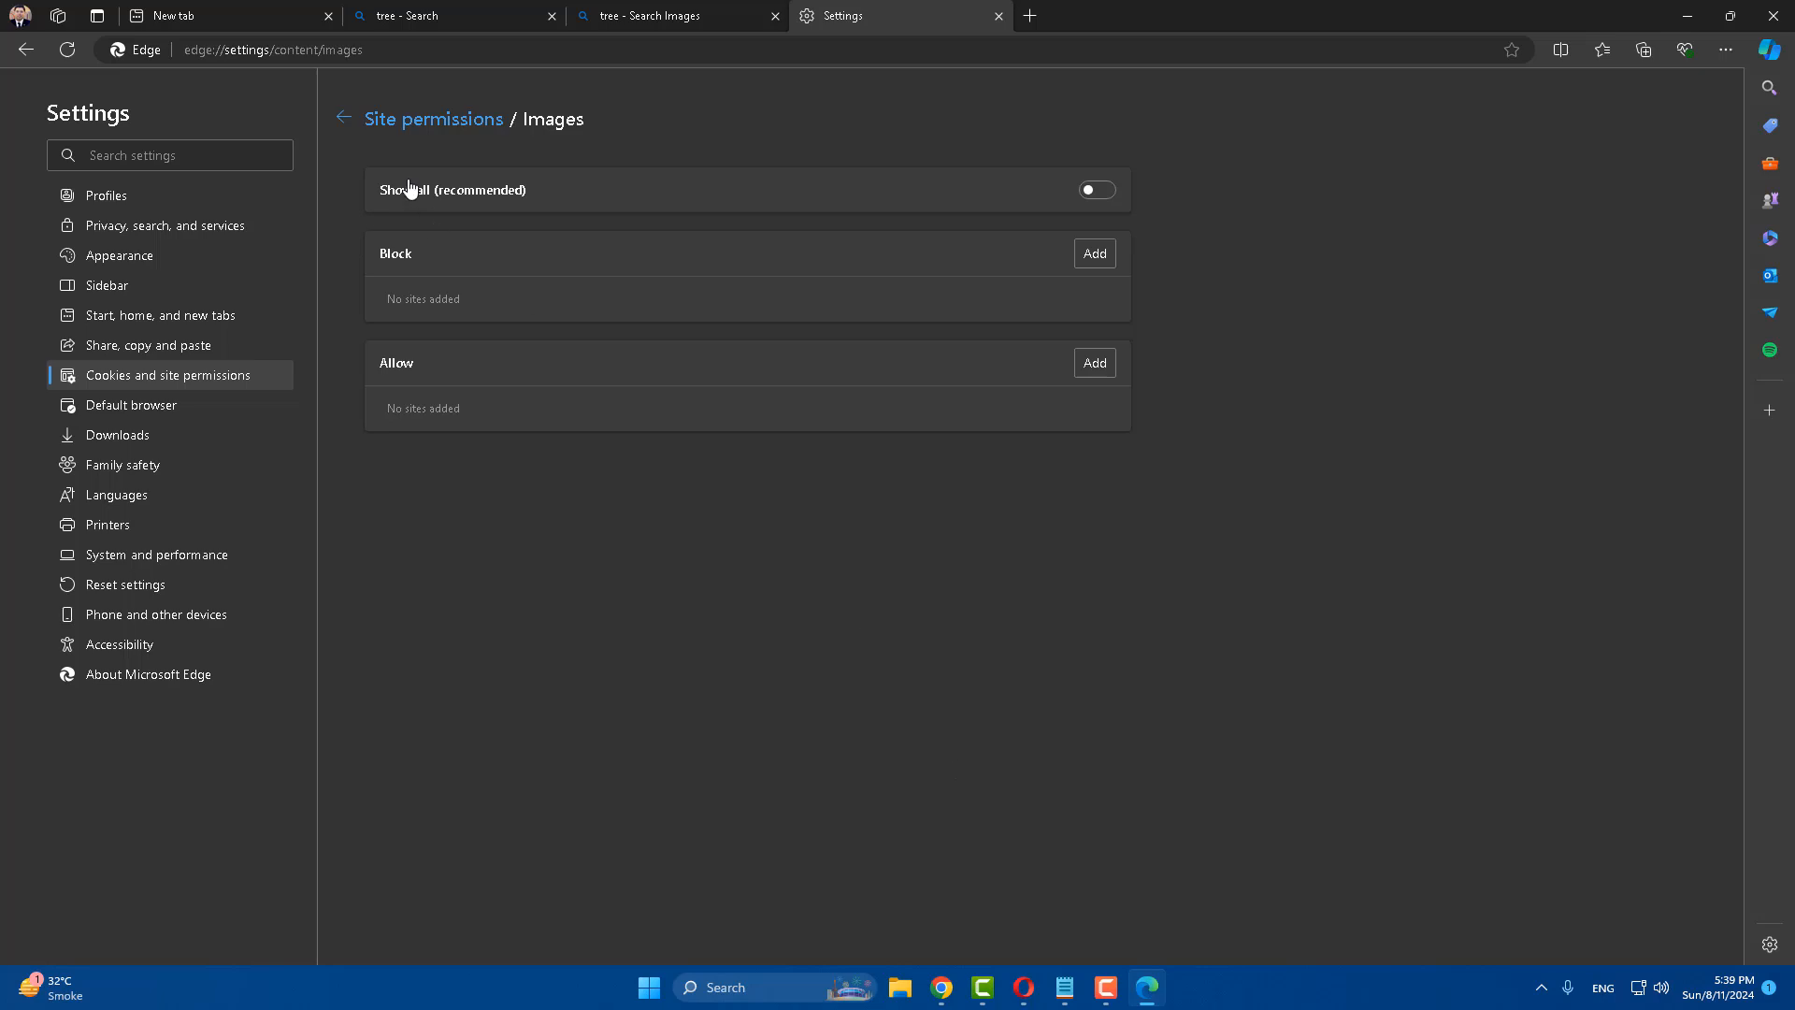
# Step: Switch on 'Show all (recommended)' for Images and return to the YouTube tab
pyautogui.click(1094, 191)
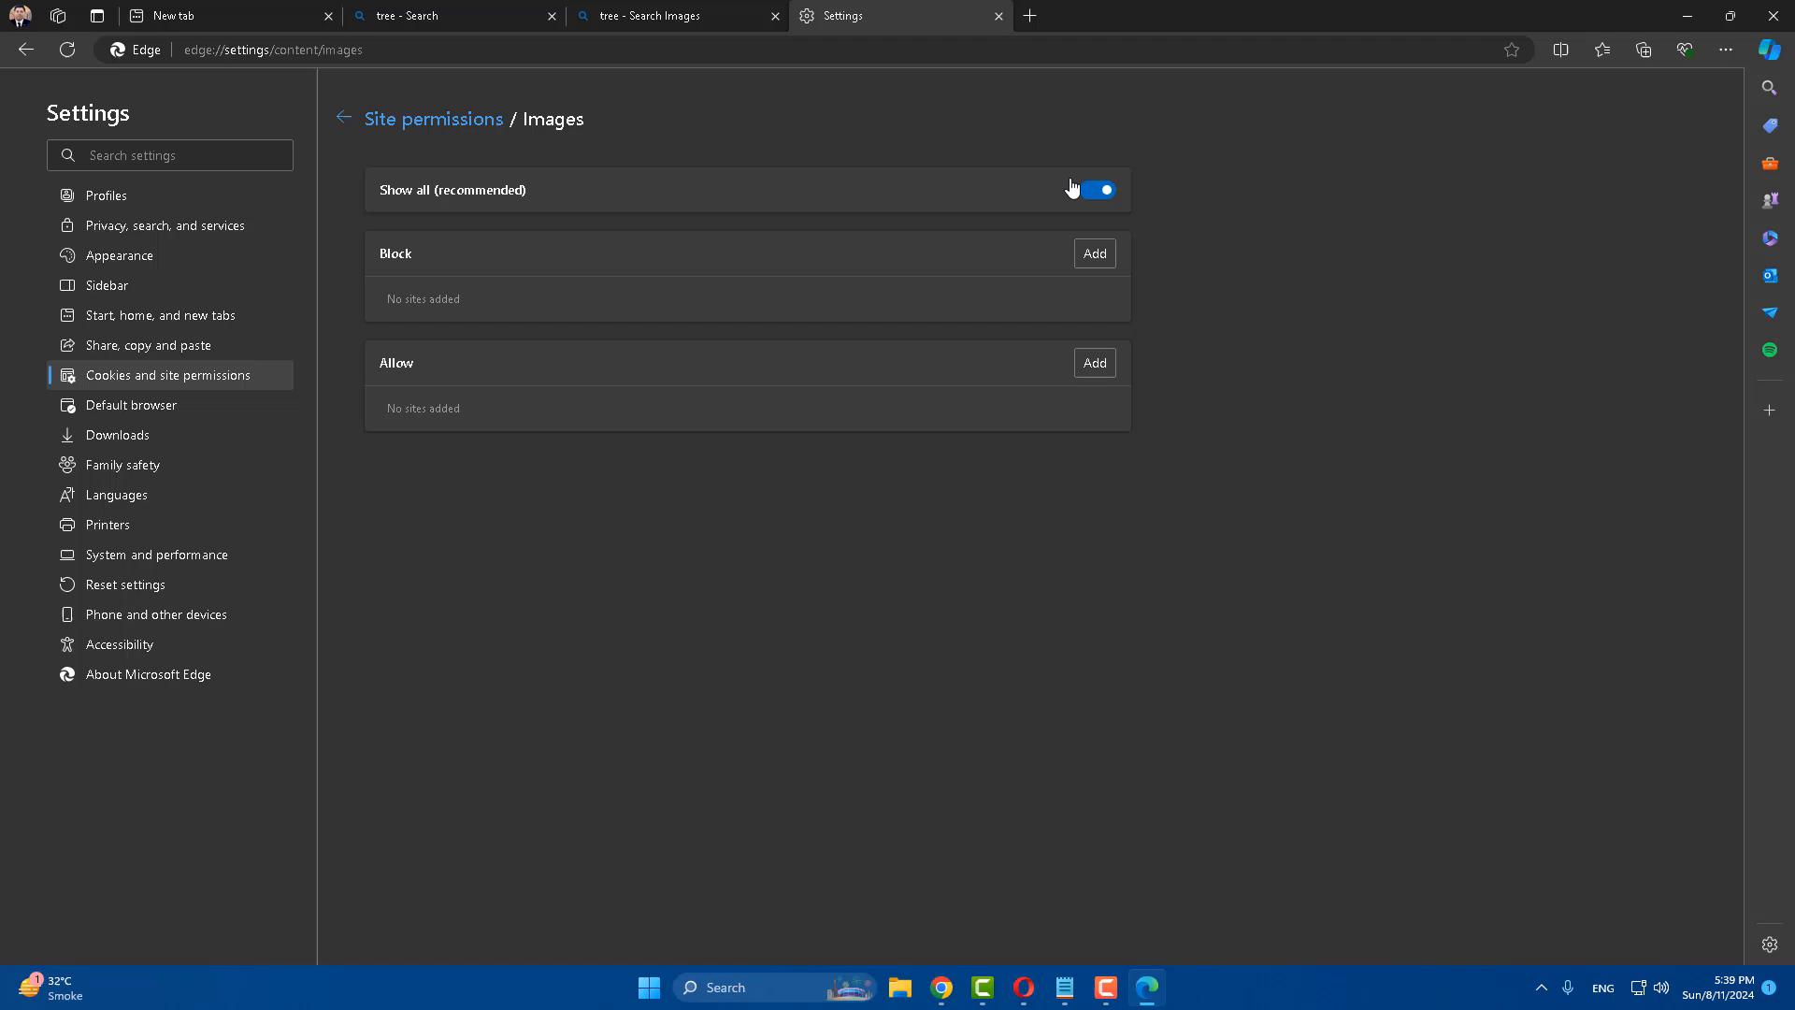
pyautogui.click(997, 15)
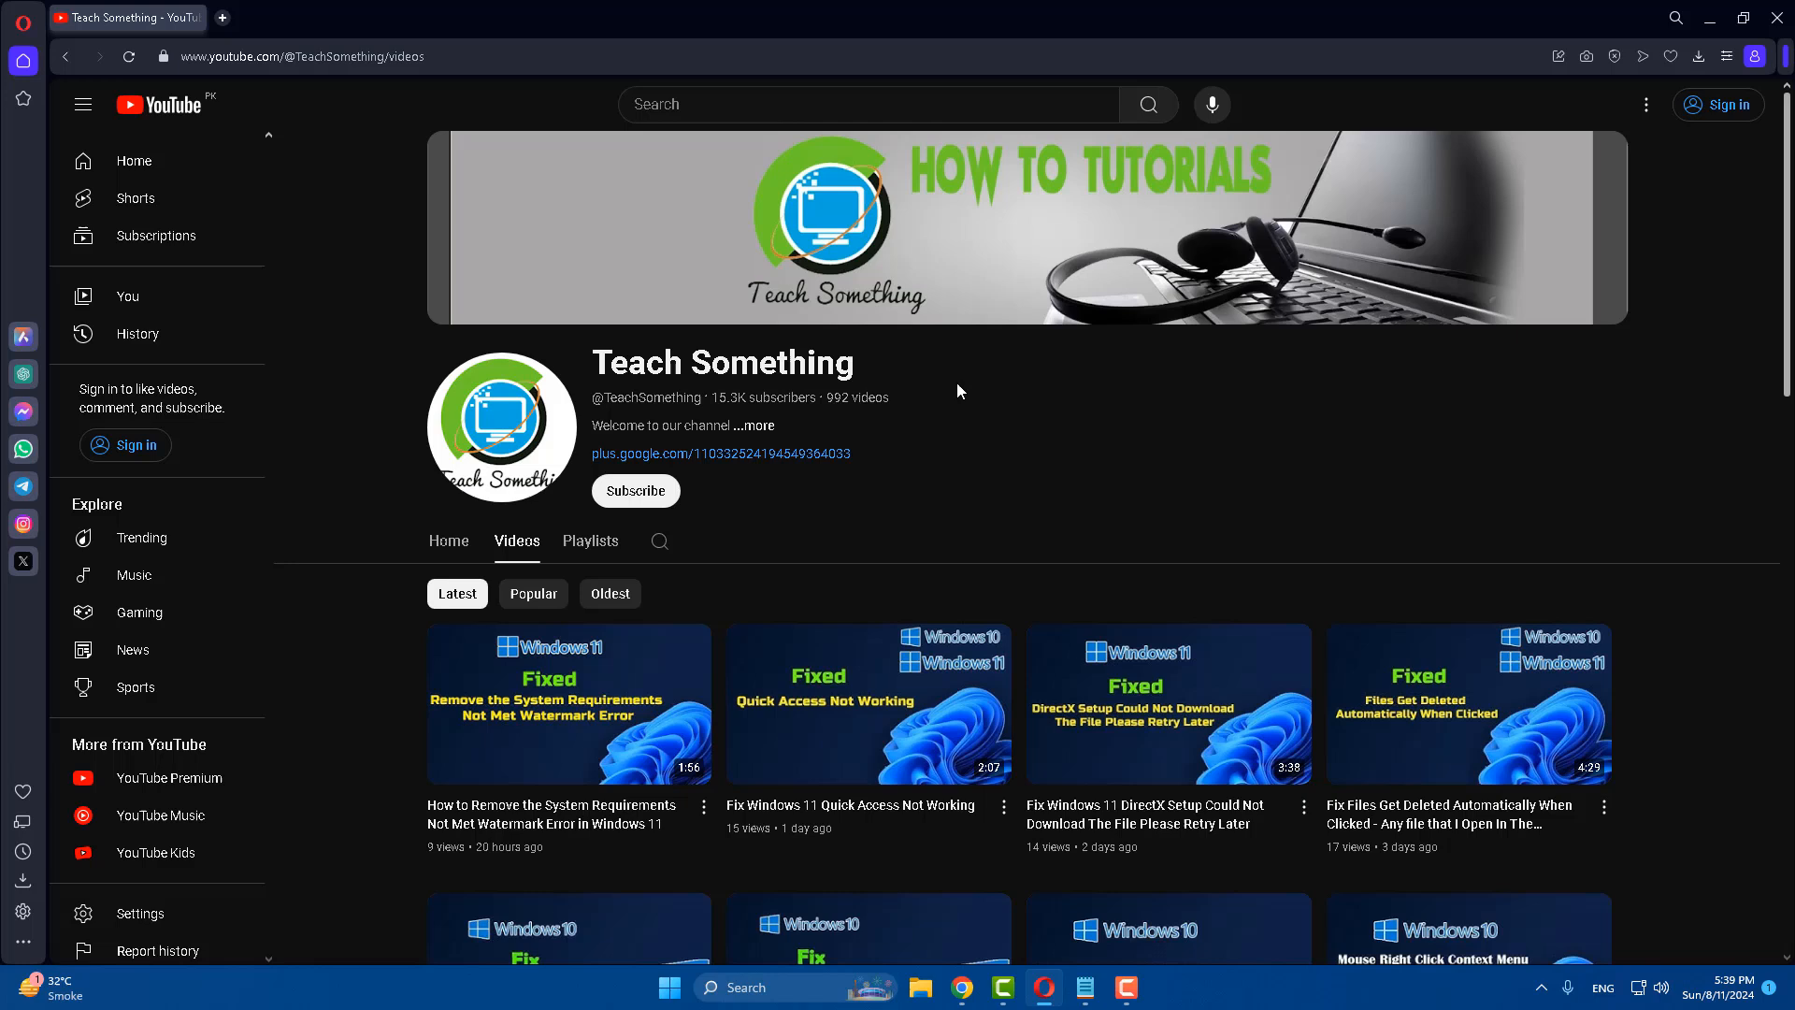
pyautogui.moveTo(948, 441)
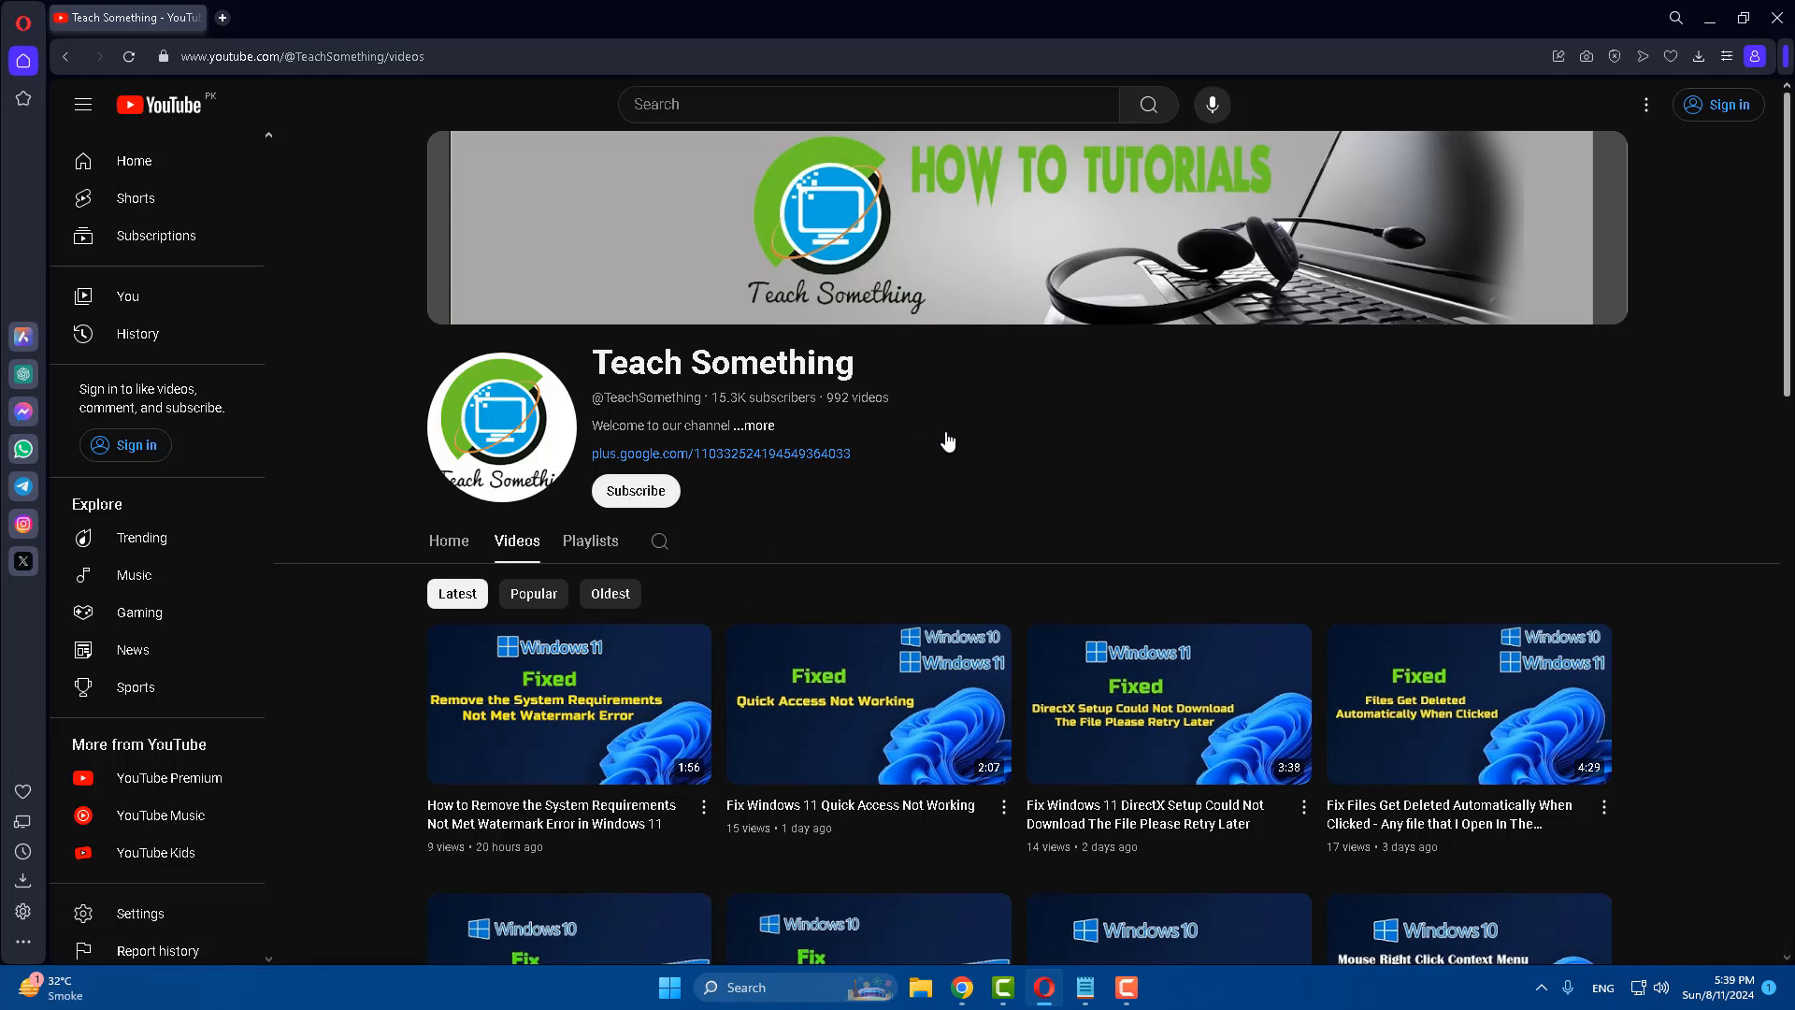
pyautogui.moveTo(636, 492)
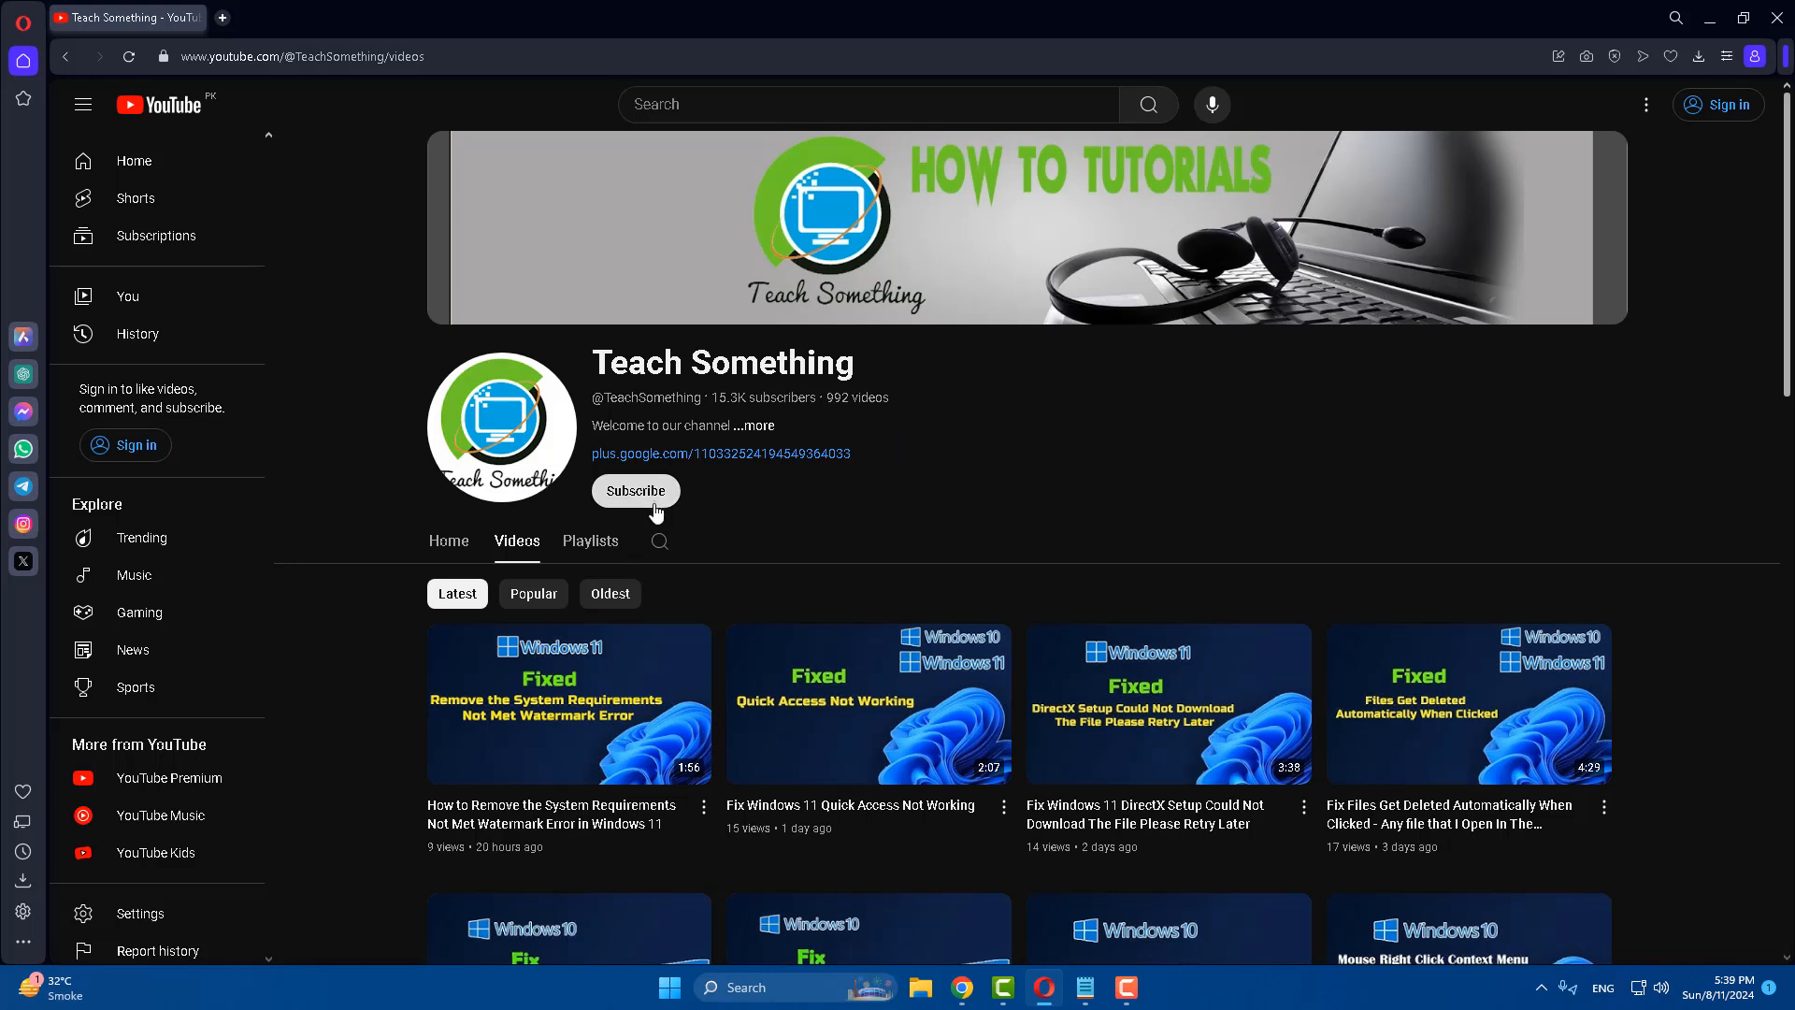